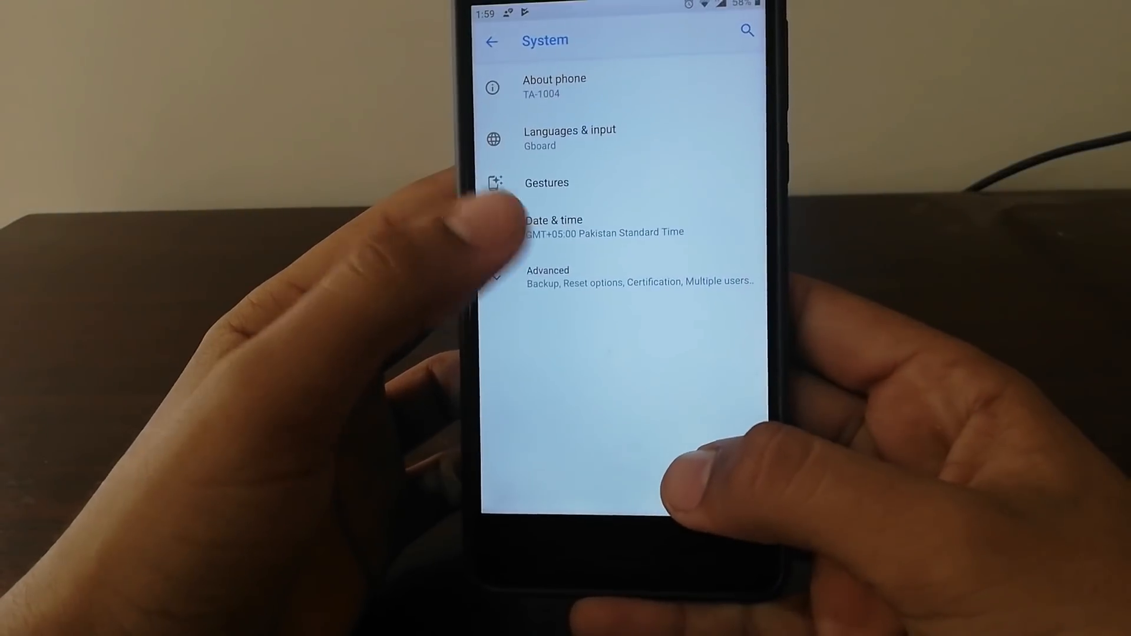
# Return to the home screen, reveal the app drawer, then slide it back down
pyautogui.click(547, 271)
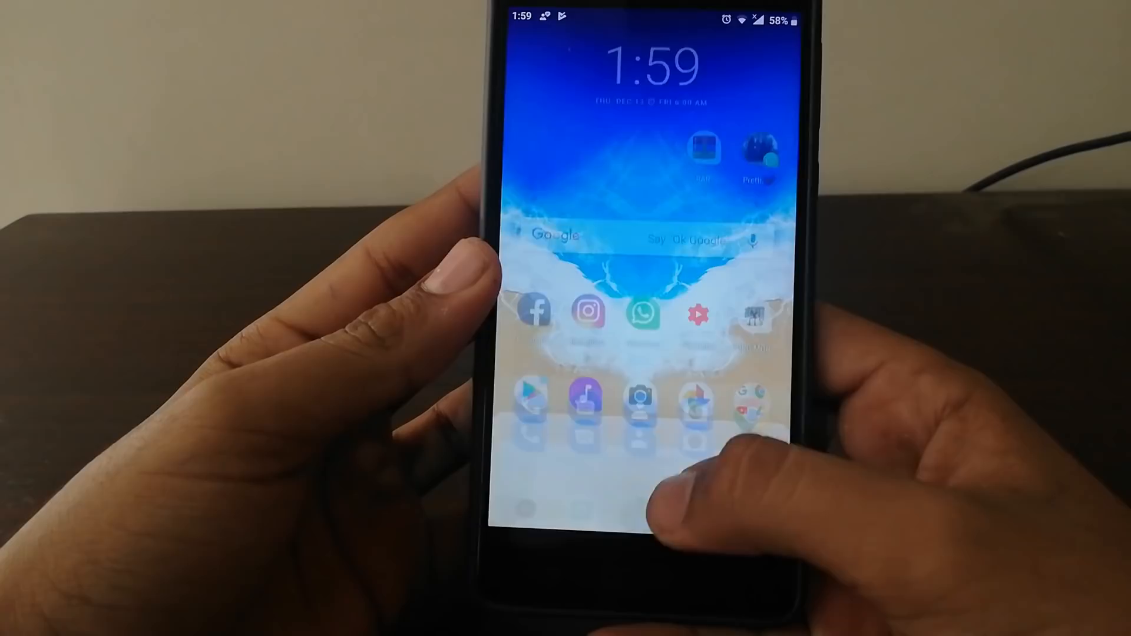
pyautogui.scroll(3)
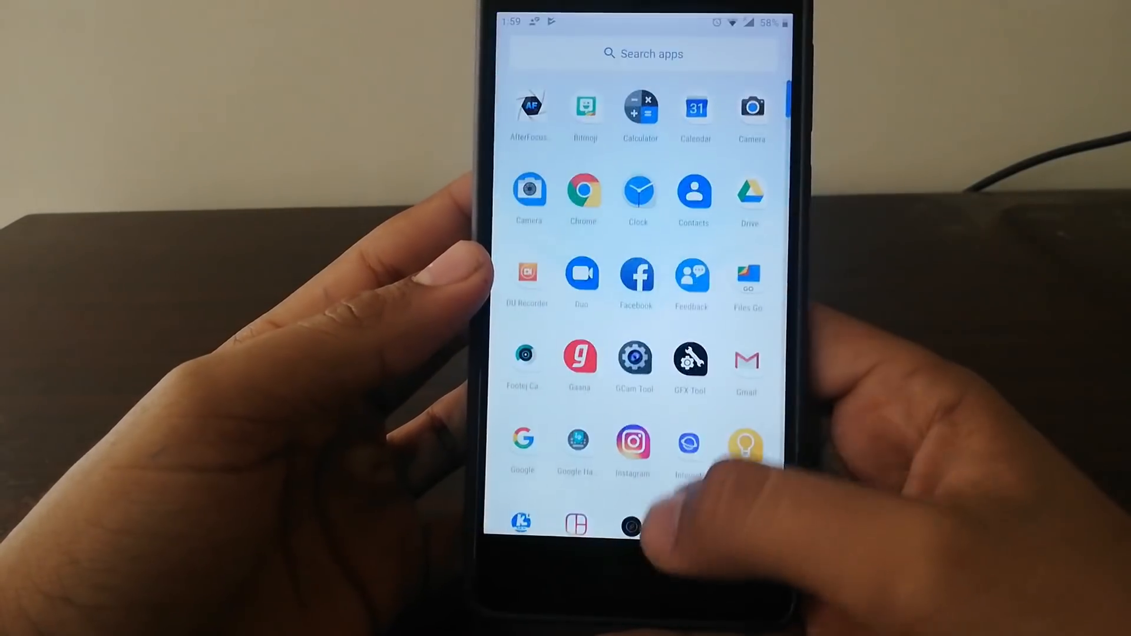
pyautogui.scroll(-3)
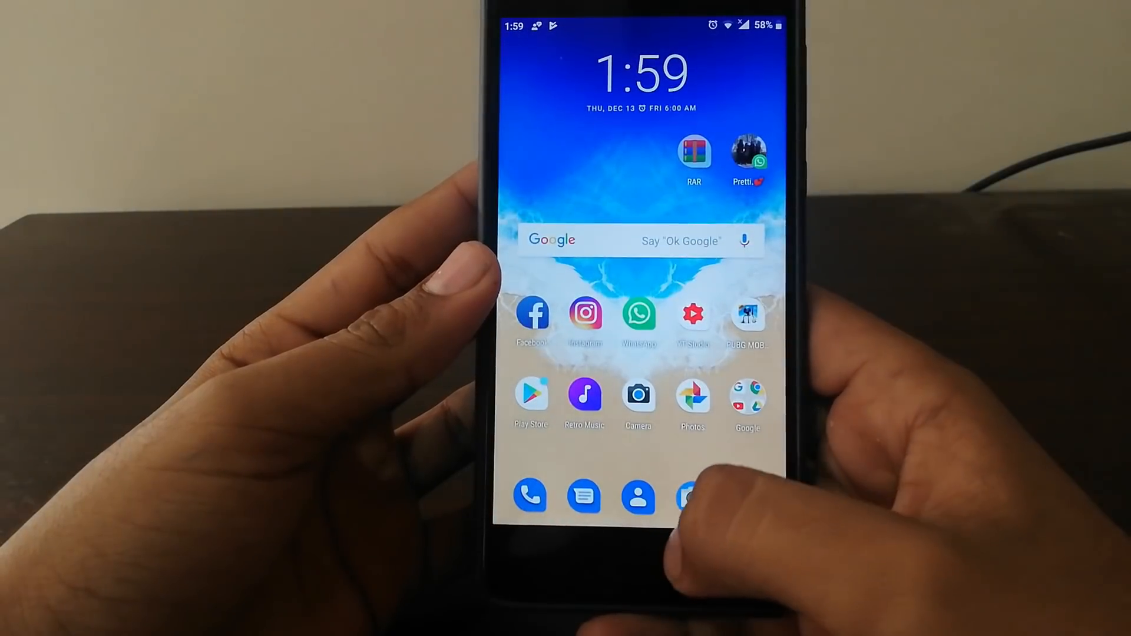
pyautogui.click(637, 394)
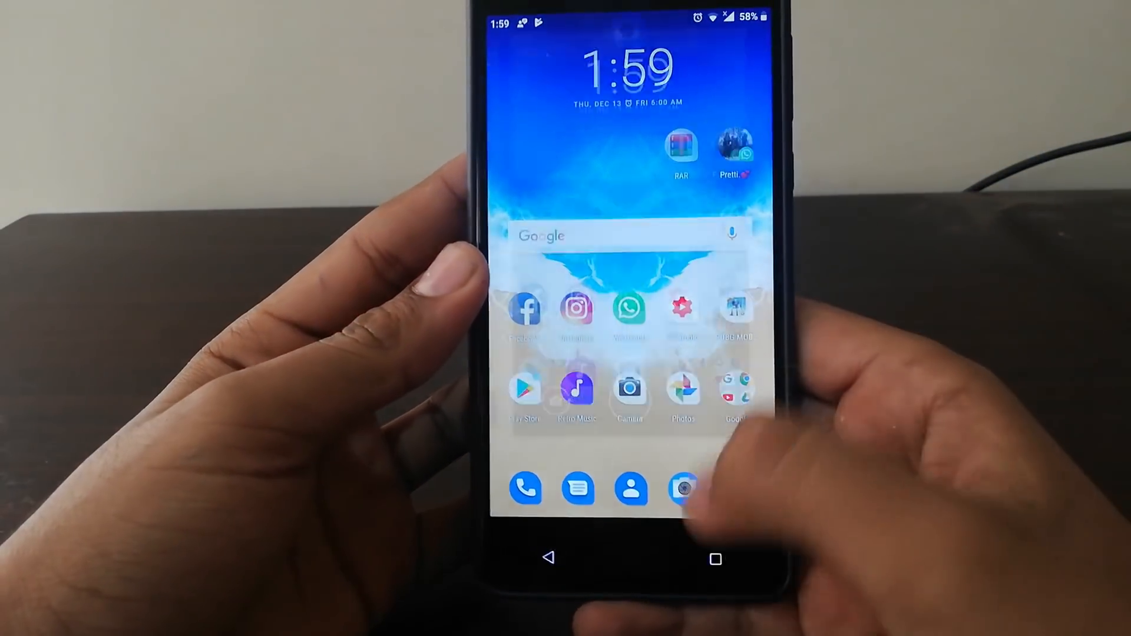
pyautogui.click(631, 489)
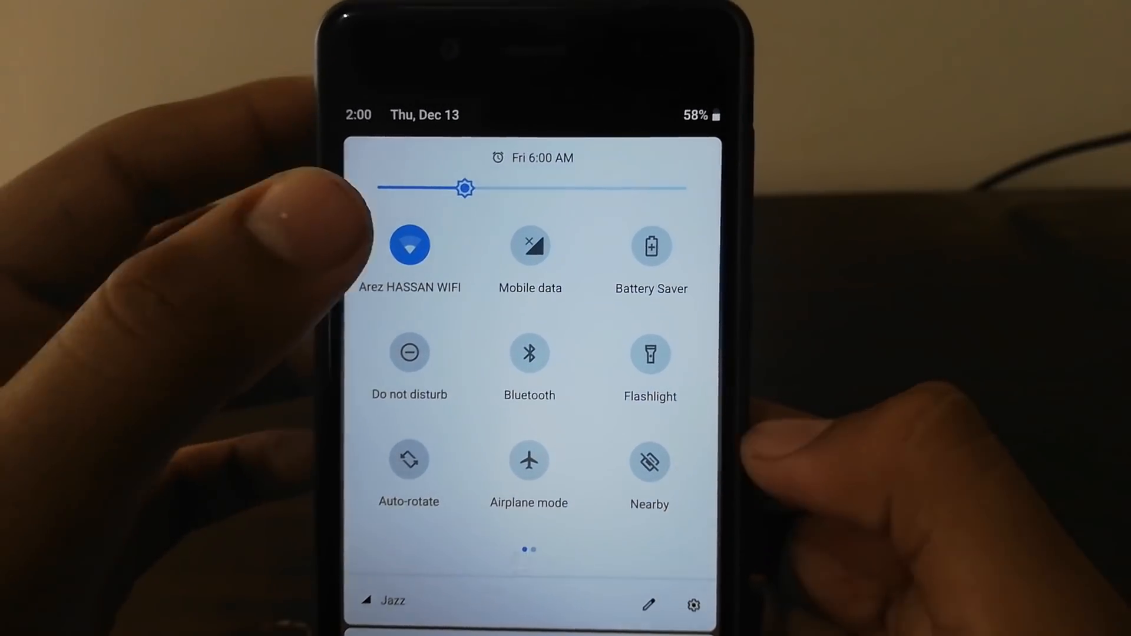
# Expand the notification shade into the full Quick Settings tile panel with brightness slider
pyautogui.click(408, 245)
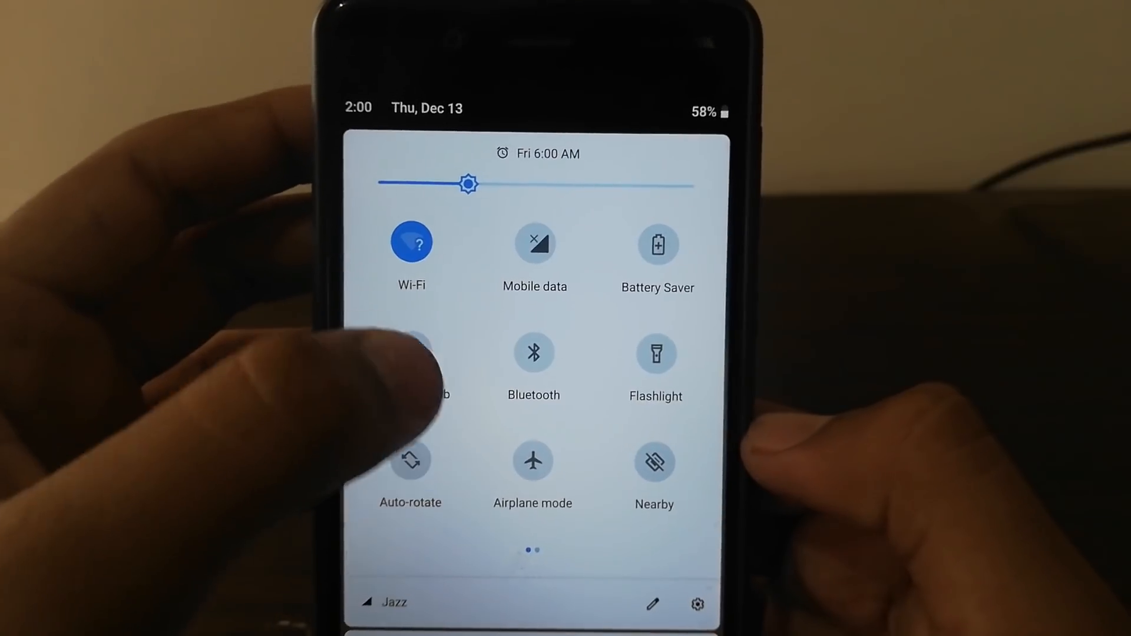
pyautogui.click(410, 242)
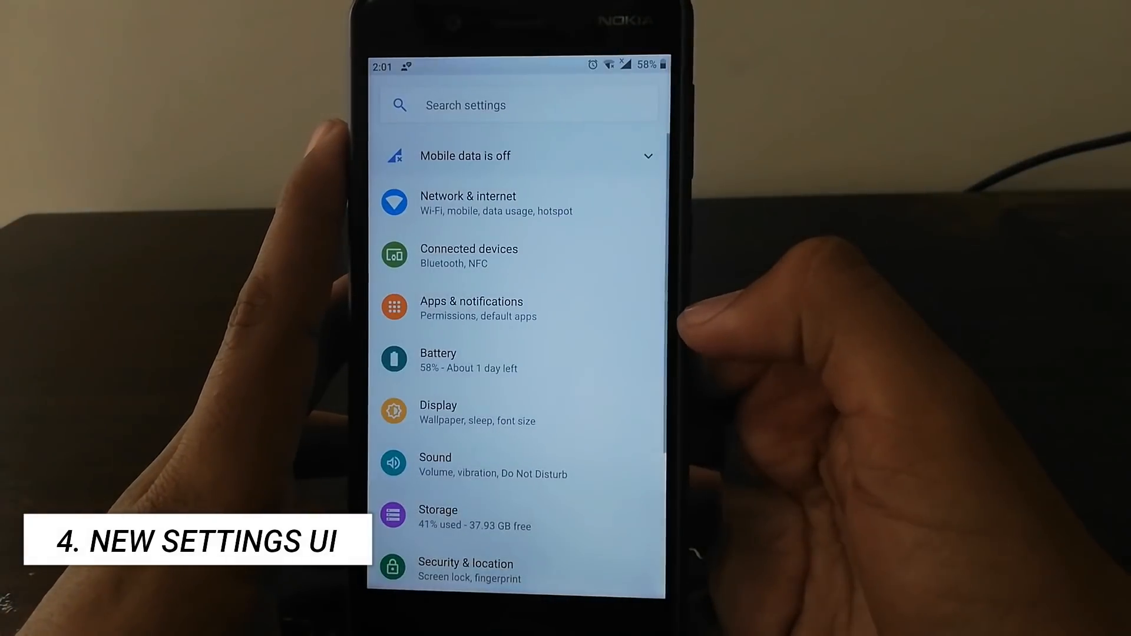
pyautogui.scroll(3)
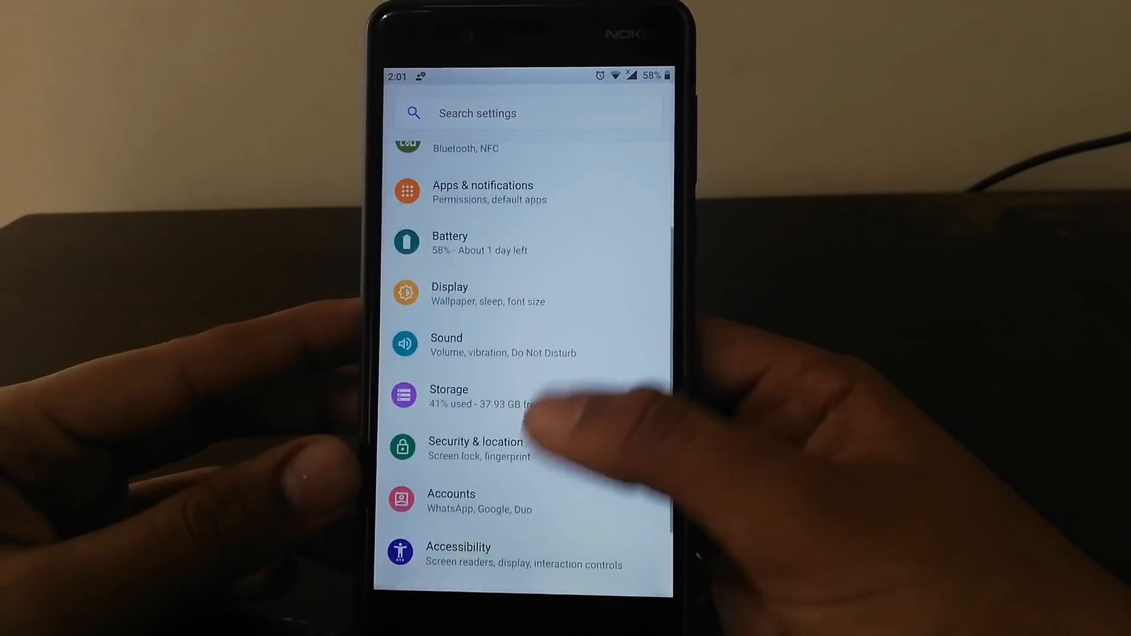
pyautogui.scroll(3)
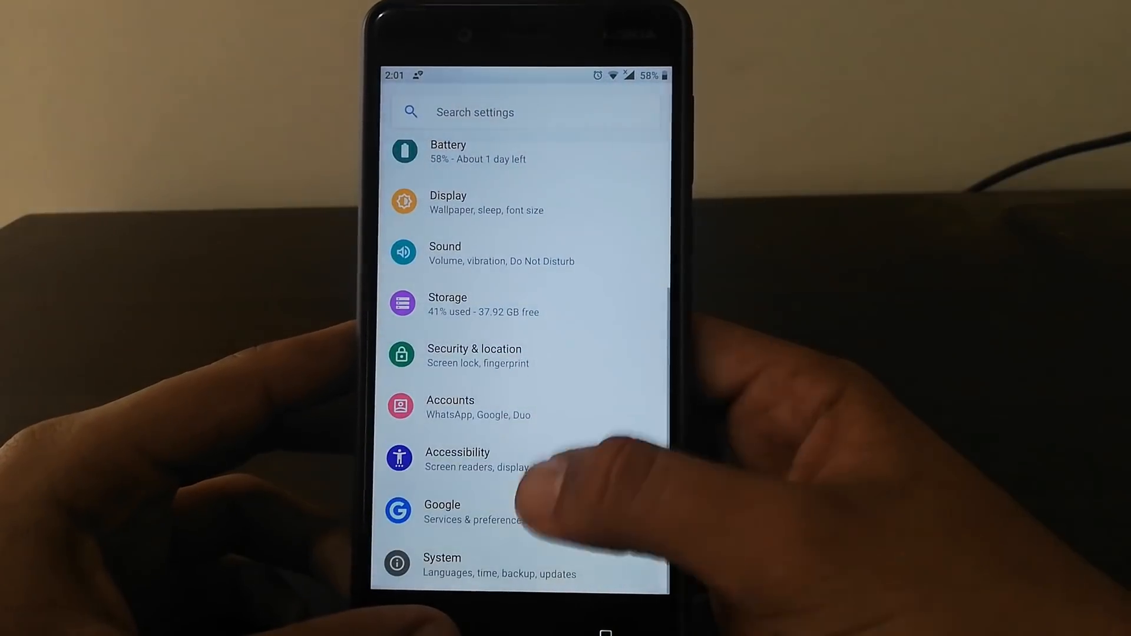
pyautogui.scroll(-3)
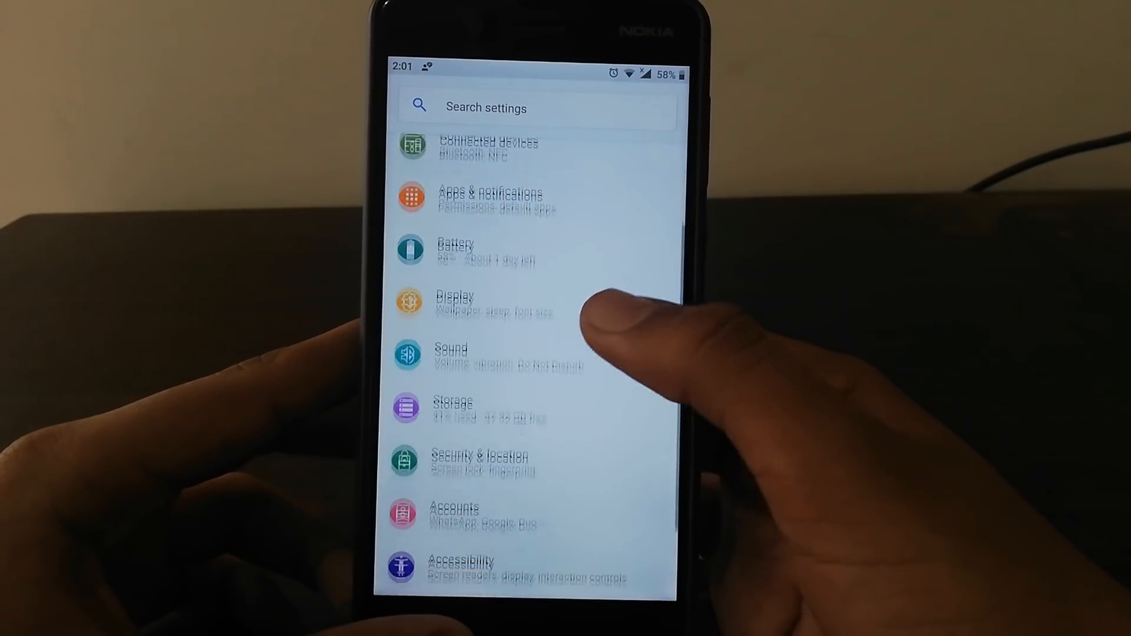
pyautogui.scroll(3)
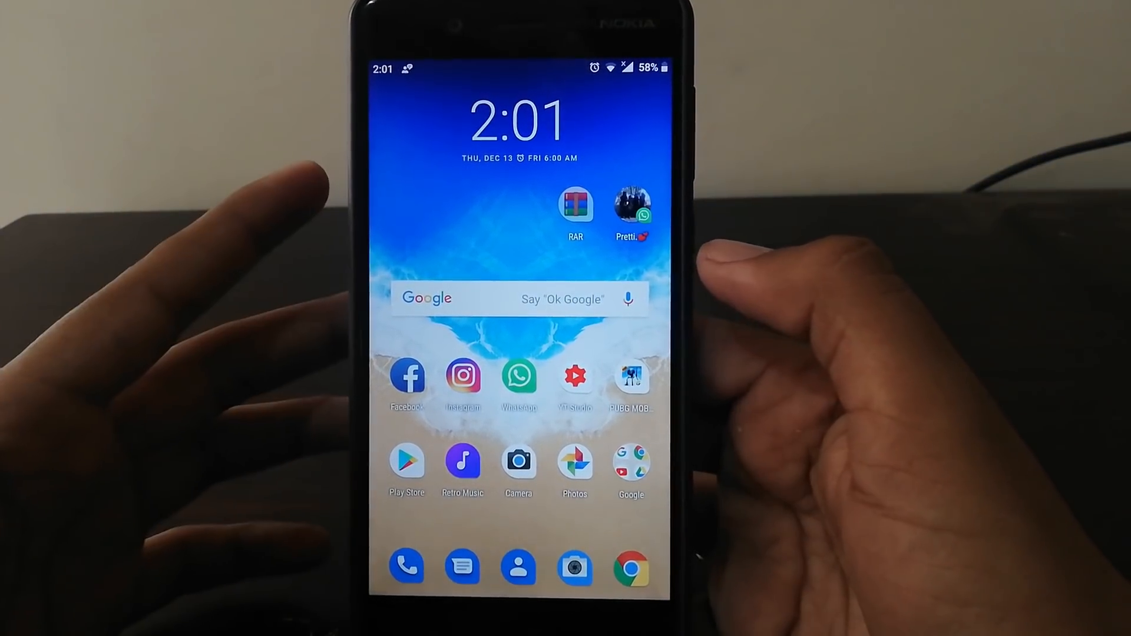
# Bring up the alphabetical app drawer and scroll to Play Store, RAR and WhatsApp
pyautogui.click(407, 567)
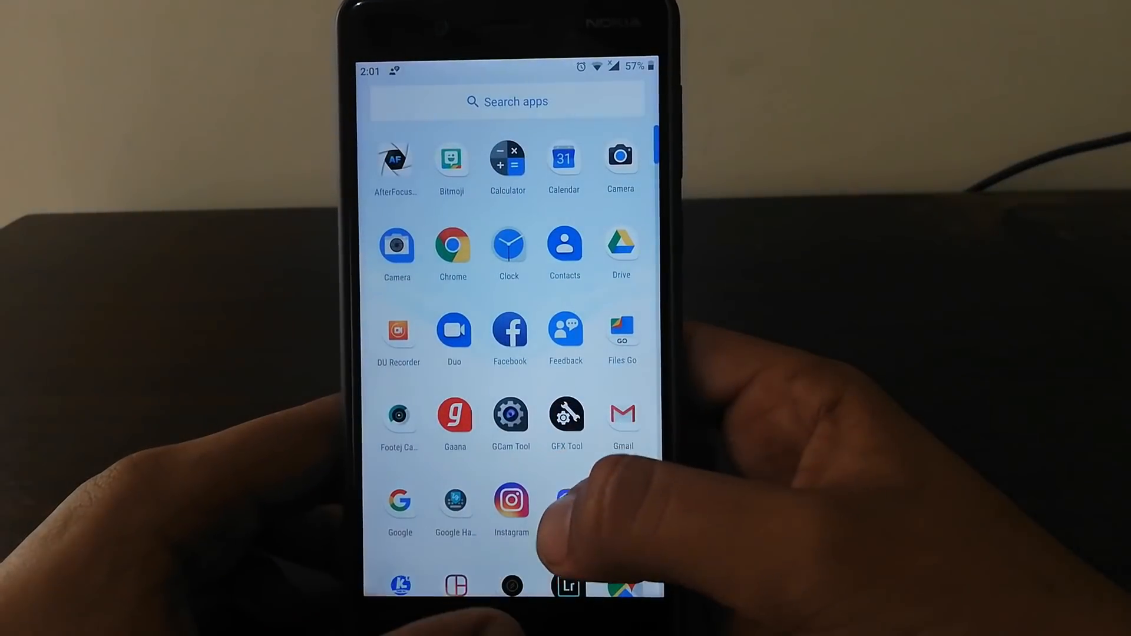
pyautogui.click(510, 502)
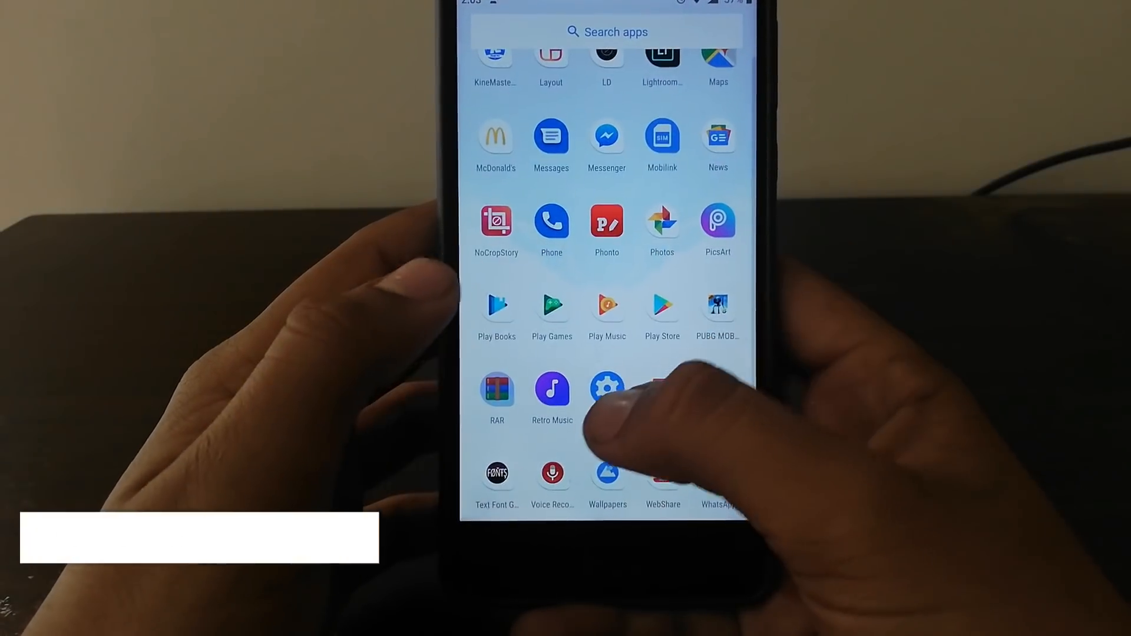
pyautogui.click(607, 388)
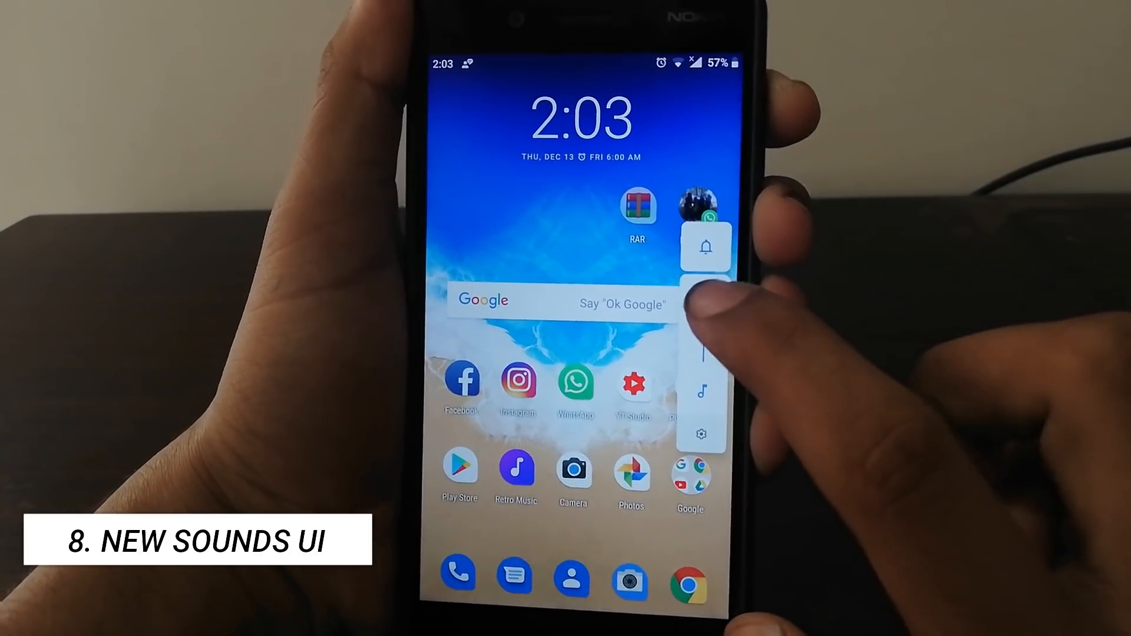
# Show the new vertical volume panel with ringer and media controls
pyautogui.click(706, 247)
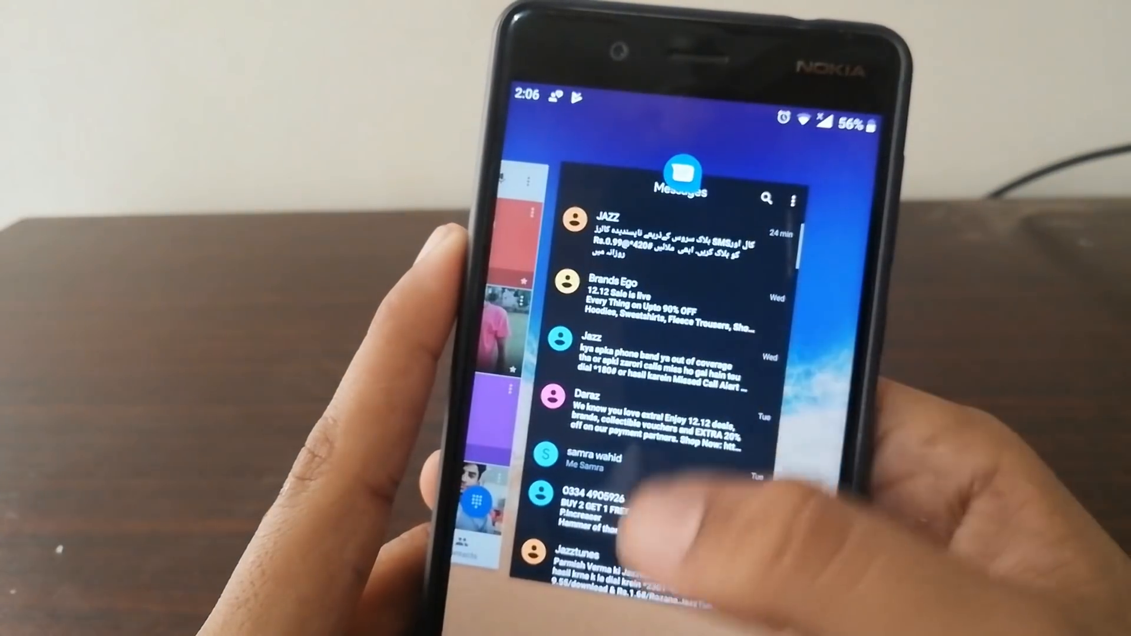
# Leave the recent apps overview and land back on the home screen
pyautogui.press('home')
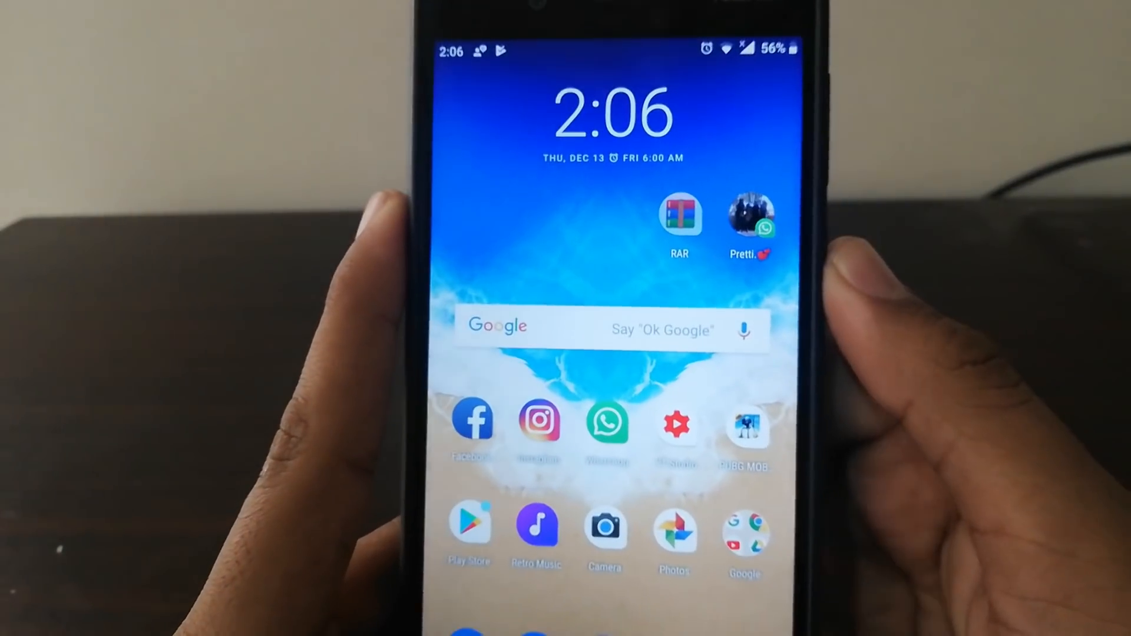